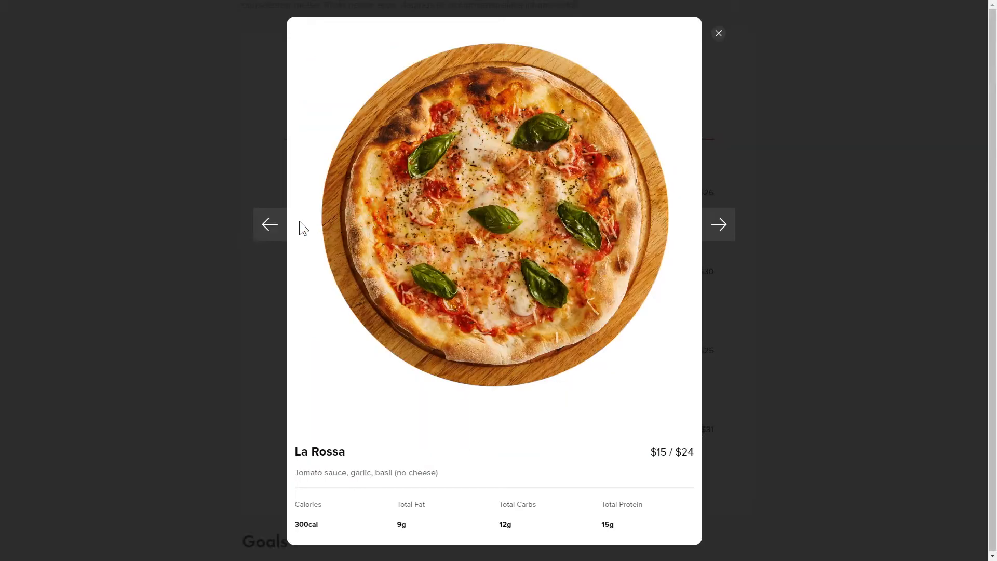
# - Step the popup back to the Bosco pizza, then go to the widgets catalog
pyautogui.click(269, 224)
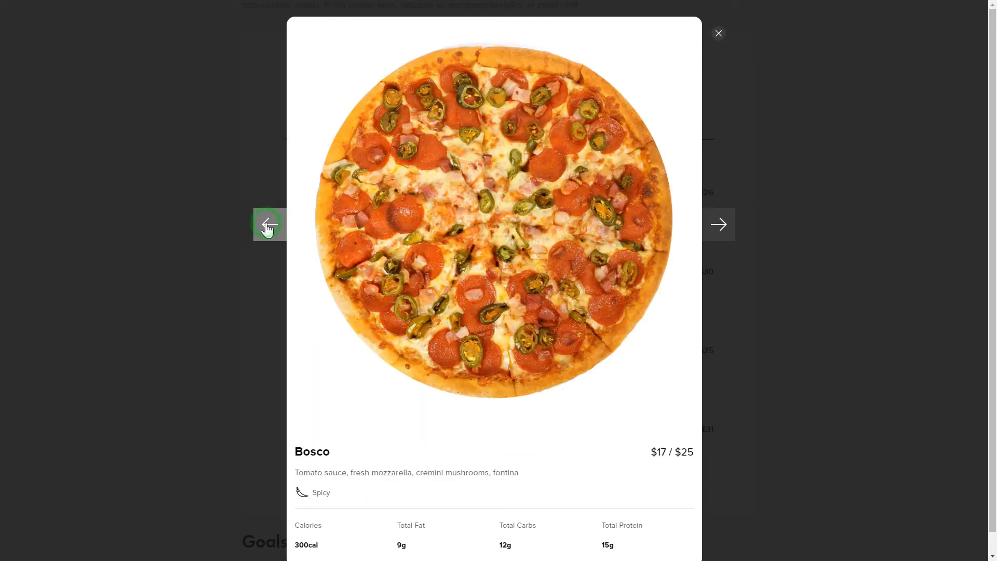
pyautogui.click(717, 33)
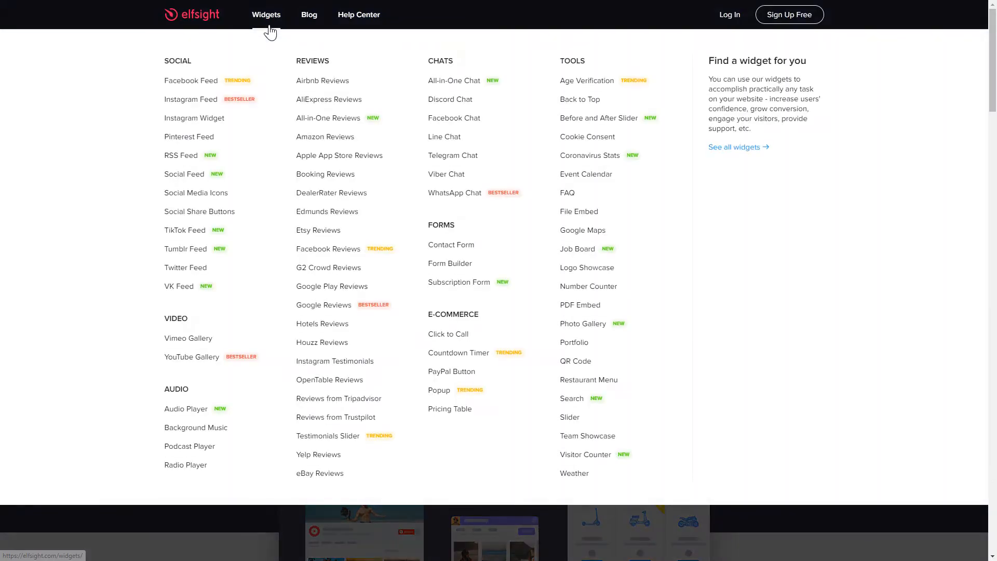
pyautogui.moveTo(587, 379)
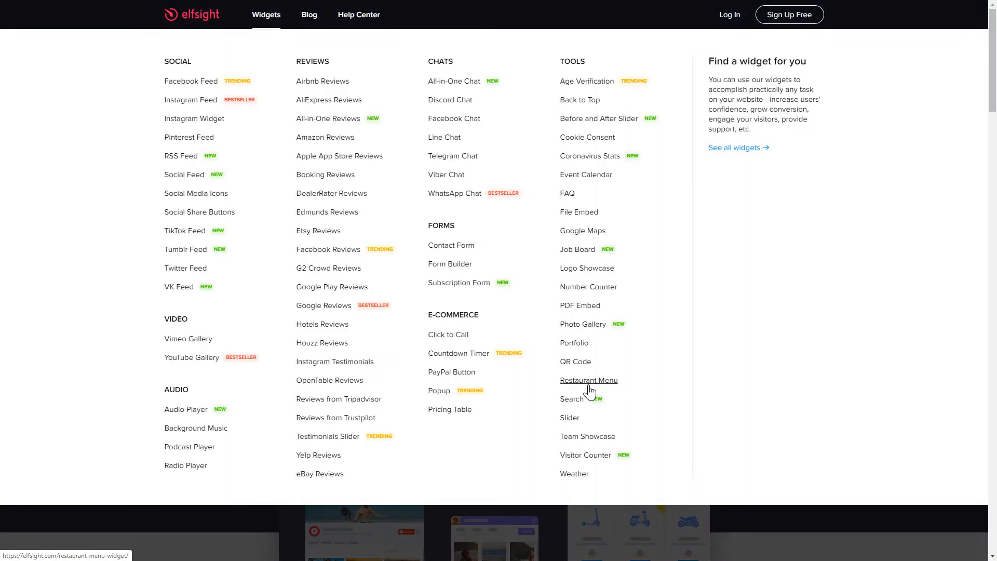
# - Open the Restaurant Menu widget page from the catalog and start creating a widget
pyautogui.click(588, 379)
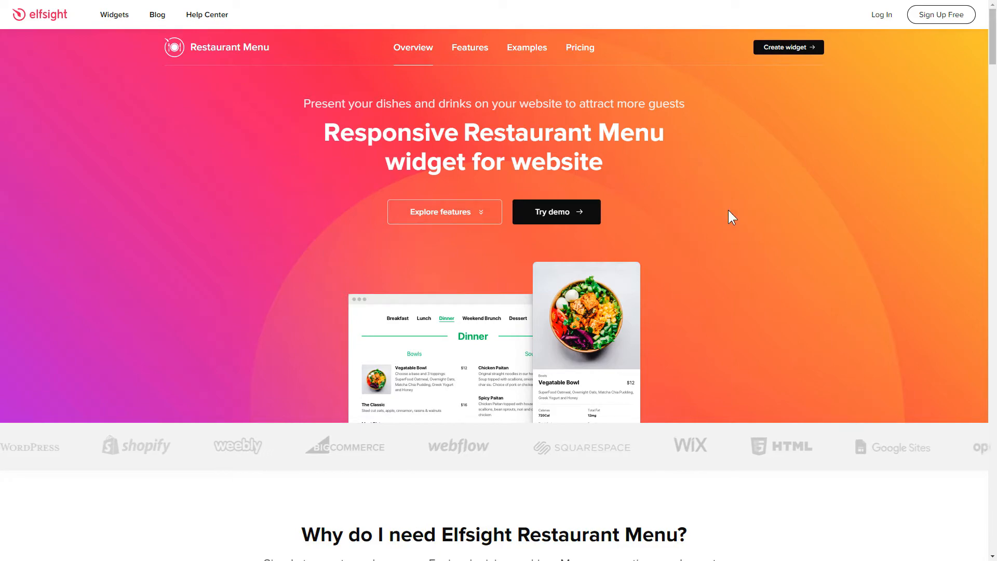
pyautogui.click(788, 47)
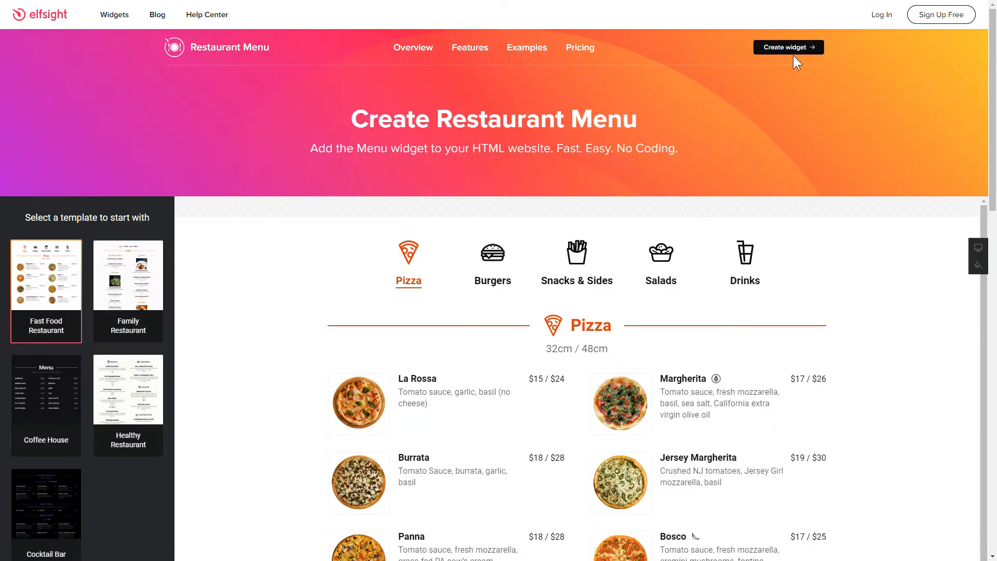
# - Continue with the Fast Food Restaurant template
pyautogui.scroll(-3)
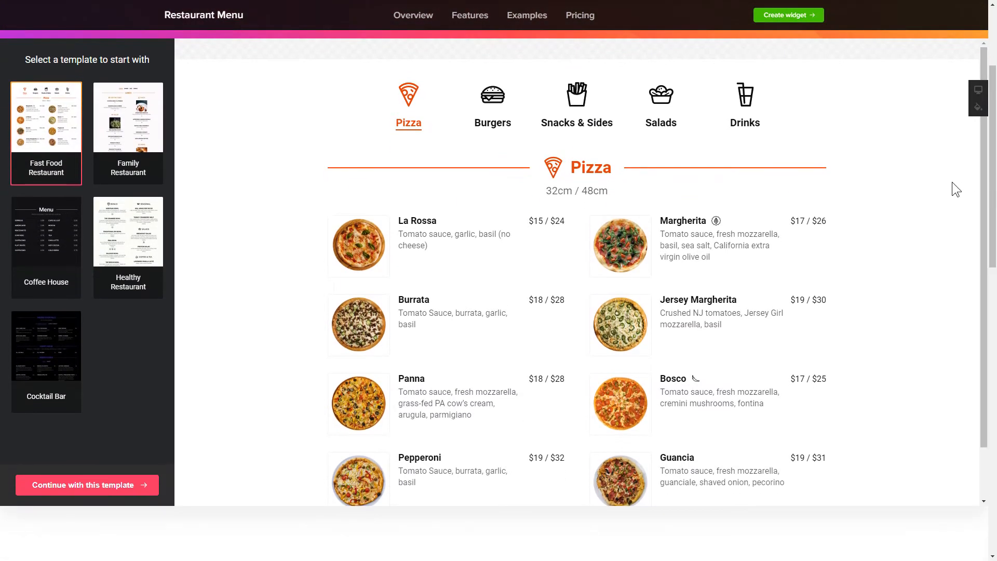
pyautogui.moveTo(131, 148)
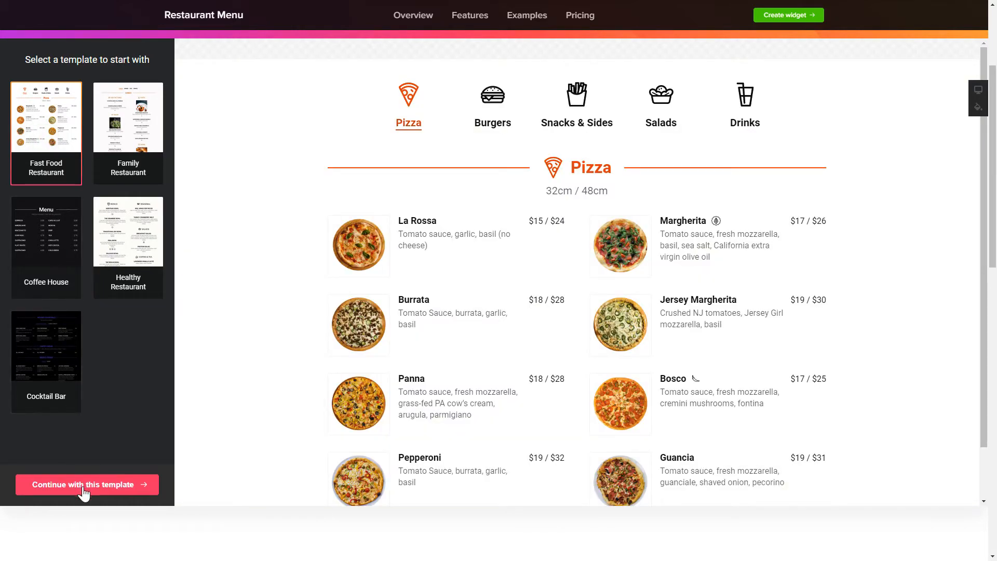
pyautogui.click(88, 485)
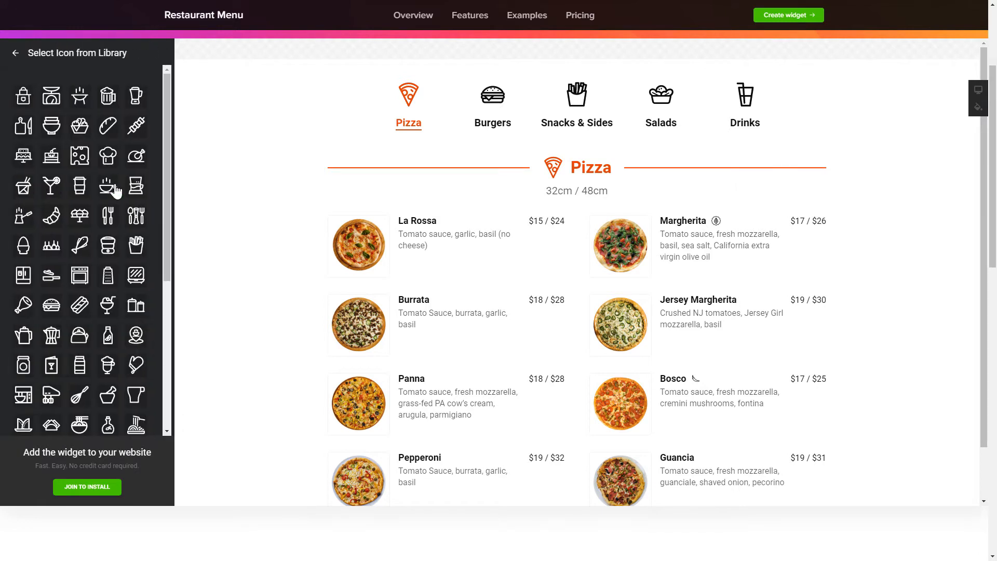
# - Leave the icon library, view the Item and Style settings, then return to Menus
pyautogui.click(15, 53)
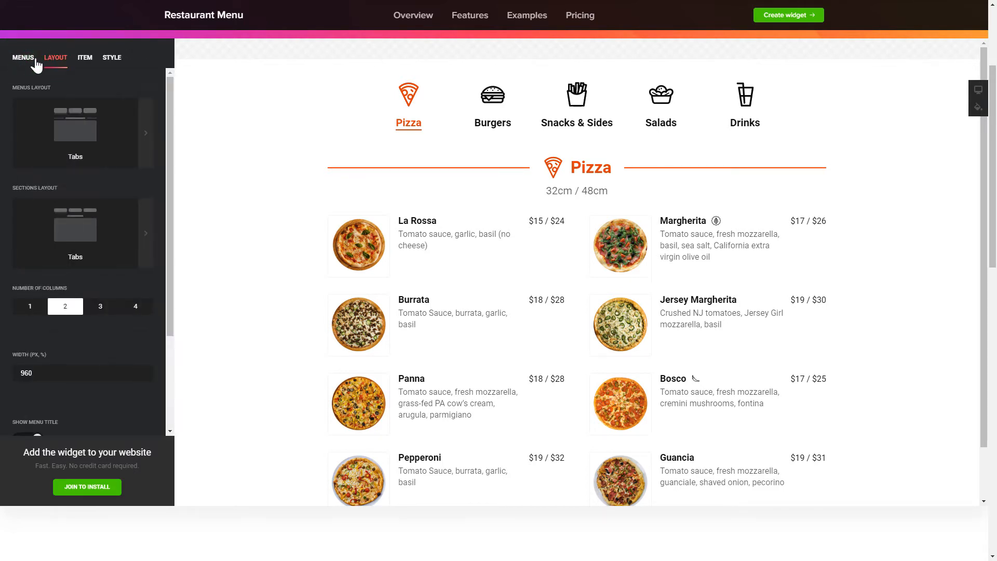
pyautogui.click(84, 57)
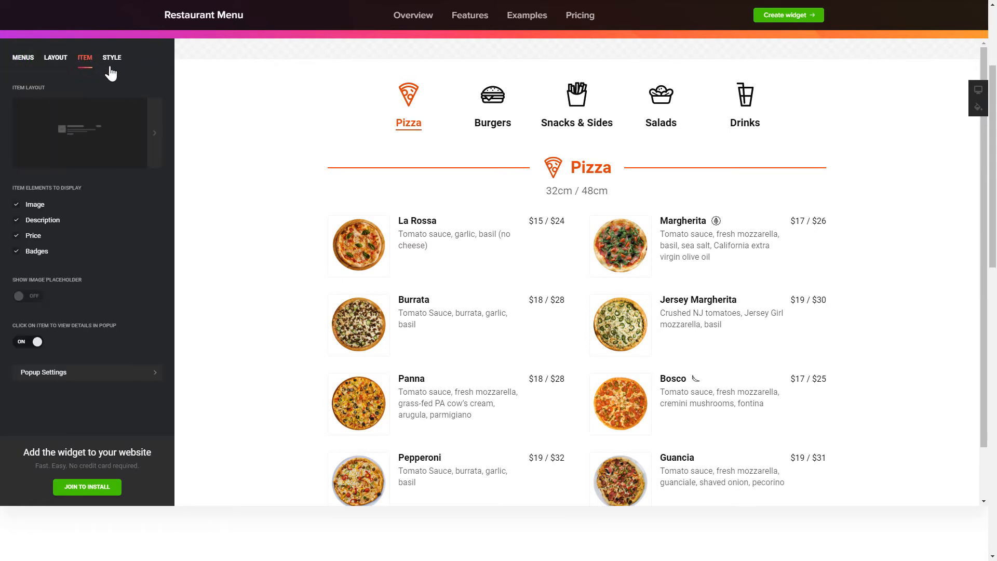
pyautogui.click(112, 57)
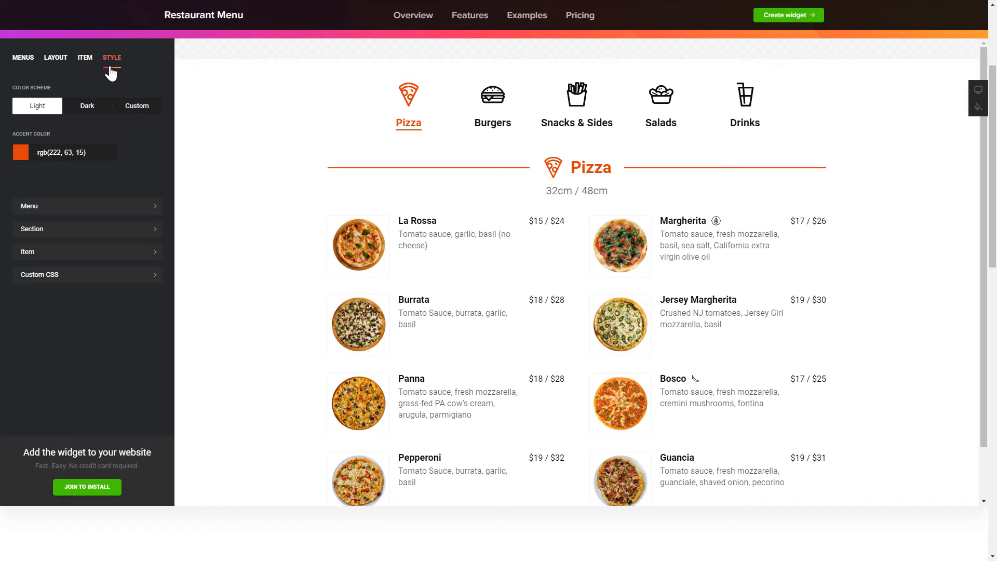
pyautogui.moveTo(40, 77)
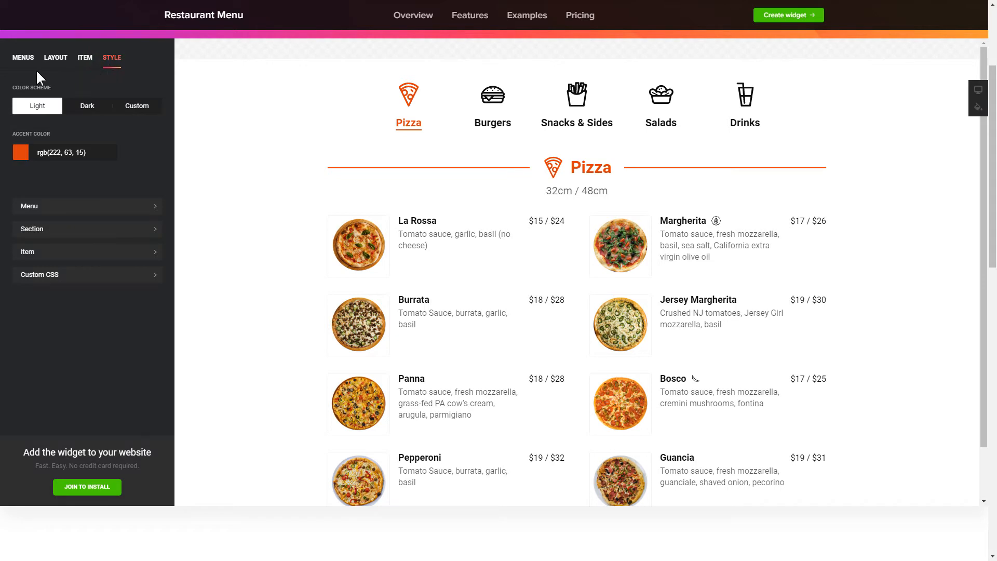
pyautogui.click(22, 57)
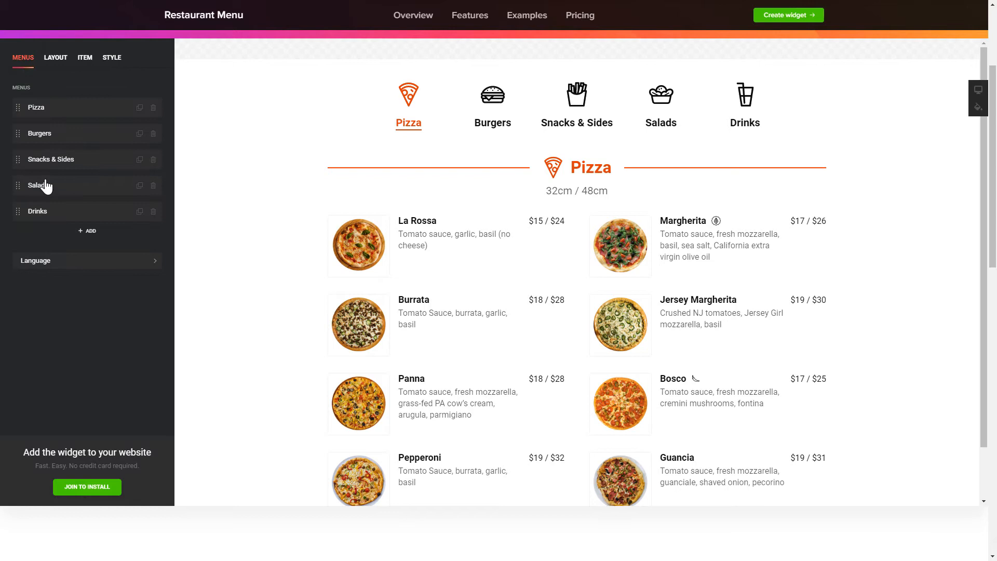
pyautogui.click(87, 486)
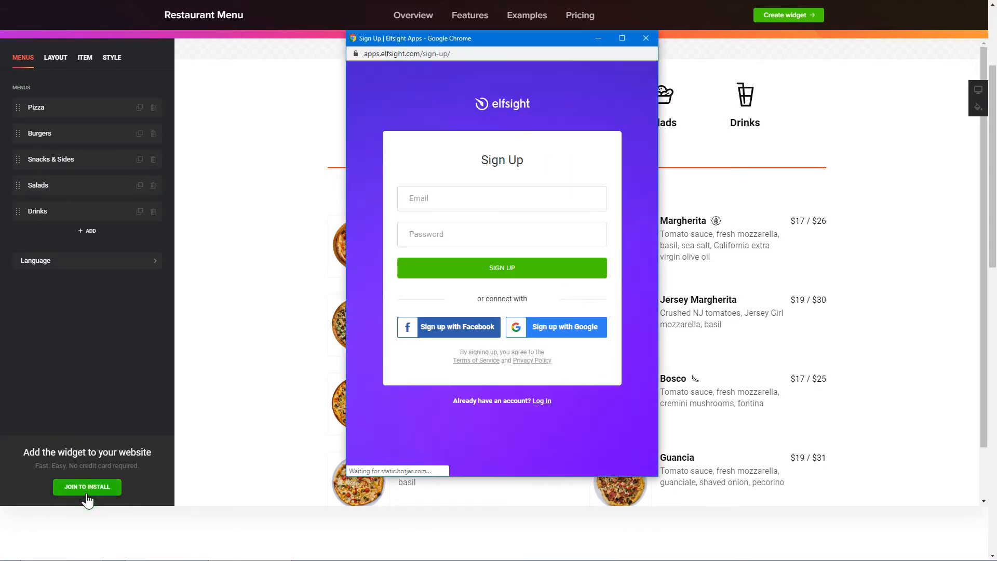
pyautogui.click(502, 199)
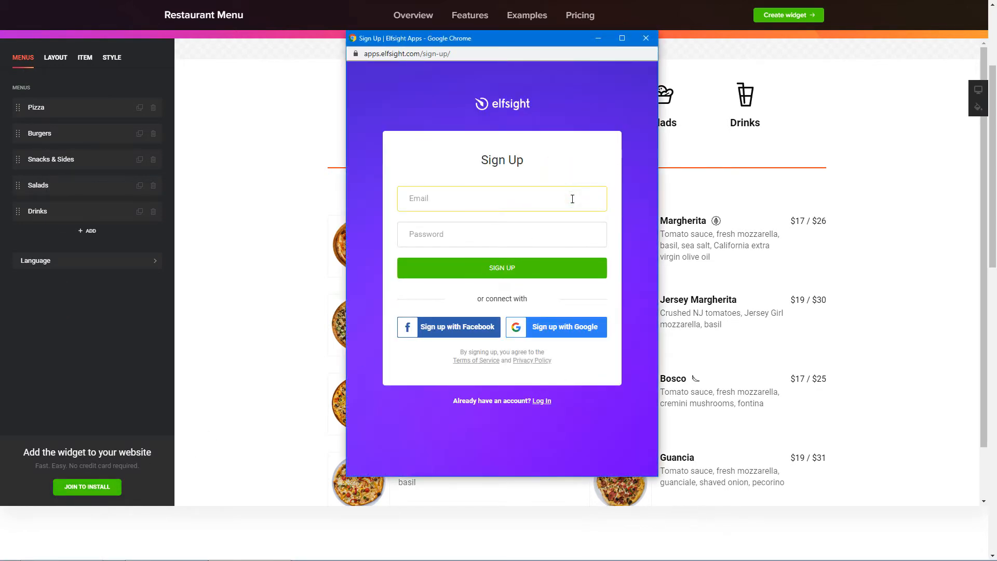
pyautogui.write('example@elfsight.com')
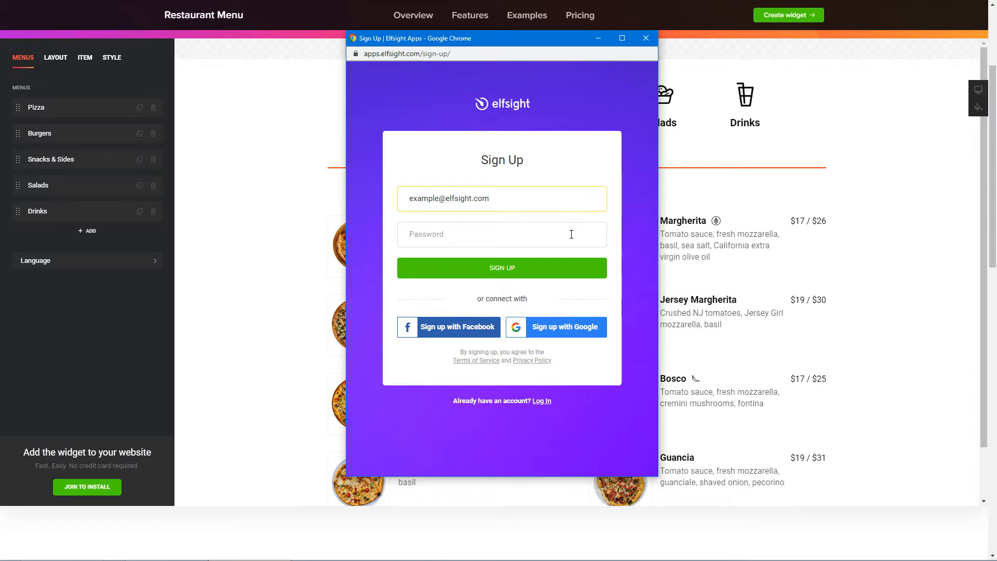
pyautogui.write('password')
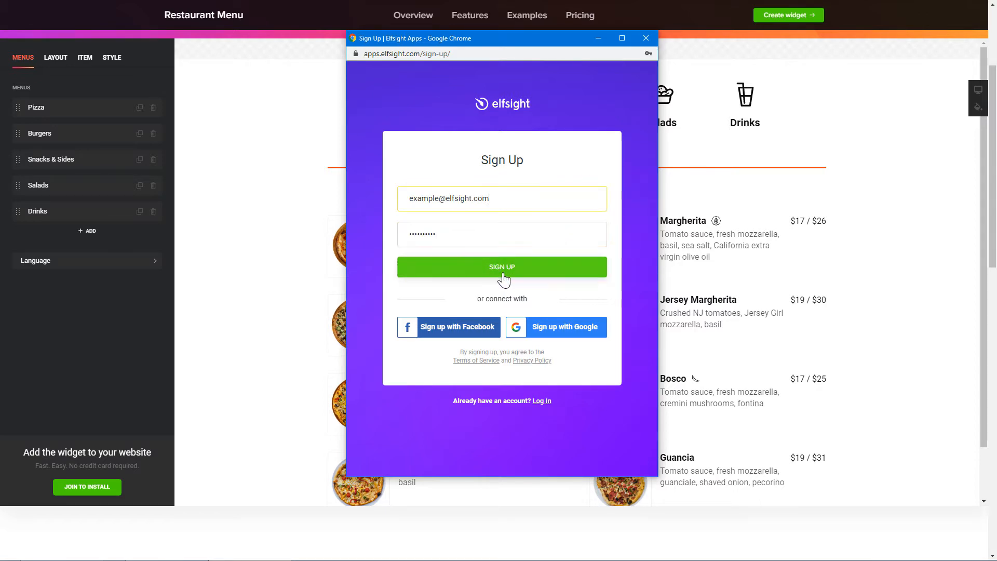
pyautogui.click(501, 267)
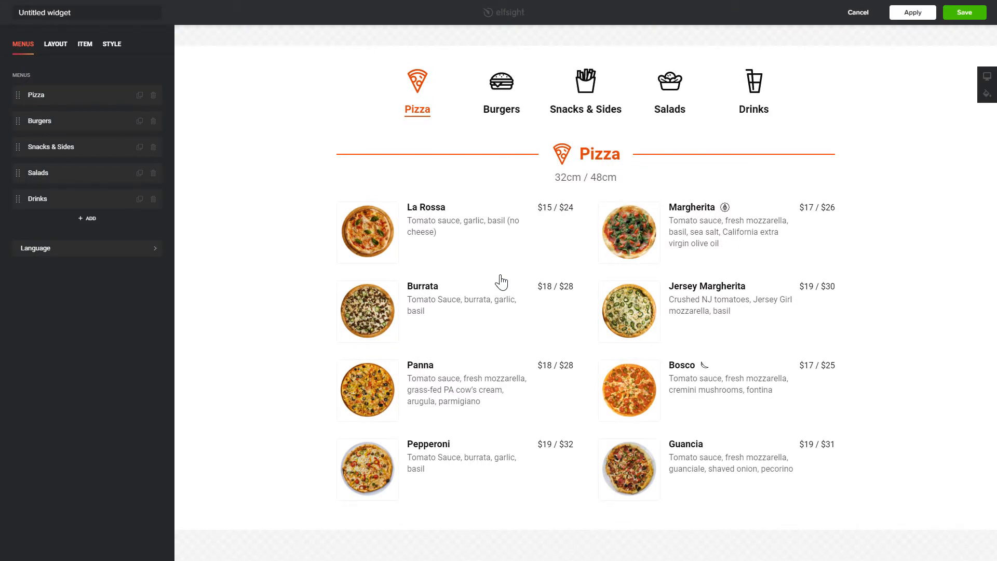
pyautogui.click(964, 12)
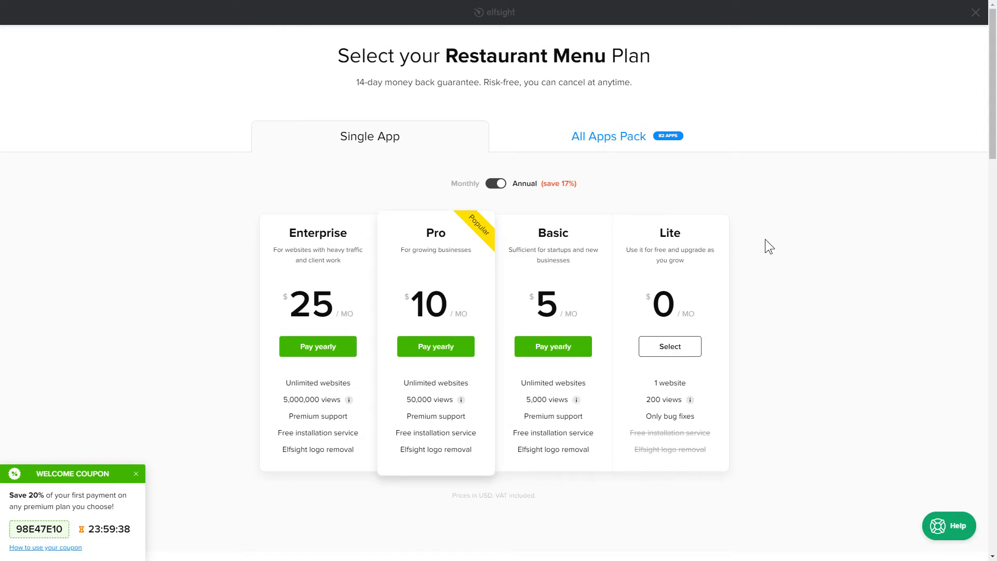
pyautogui.moveTo(260, 290)
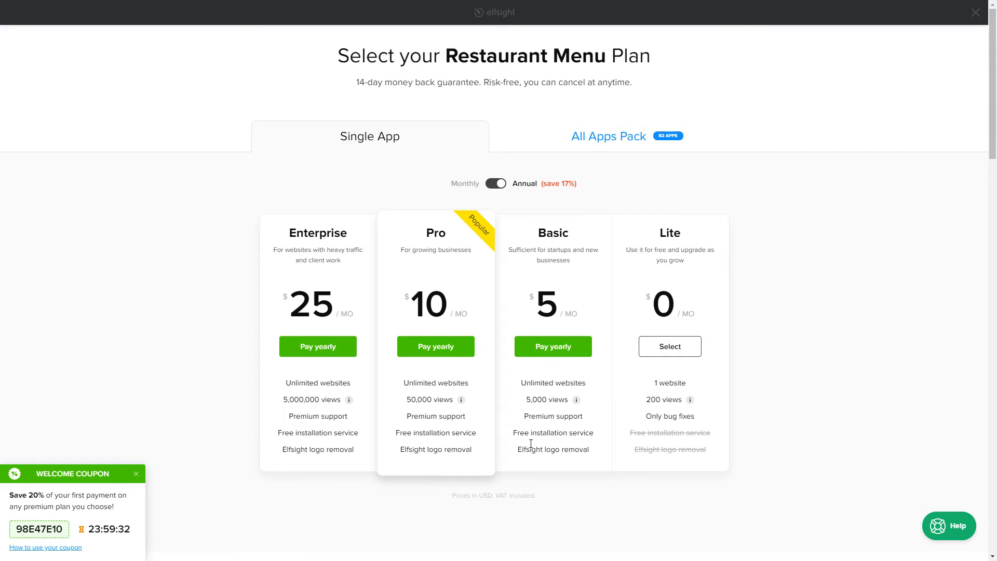
# - Select a plan on the 'Select your Restaurant Menu Plan' page
pyautogui.click(668, 346)
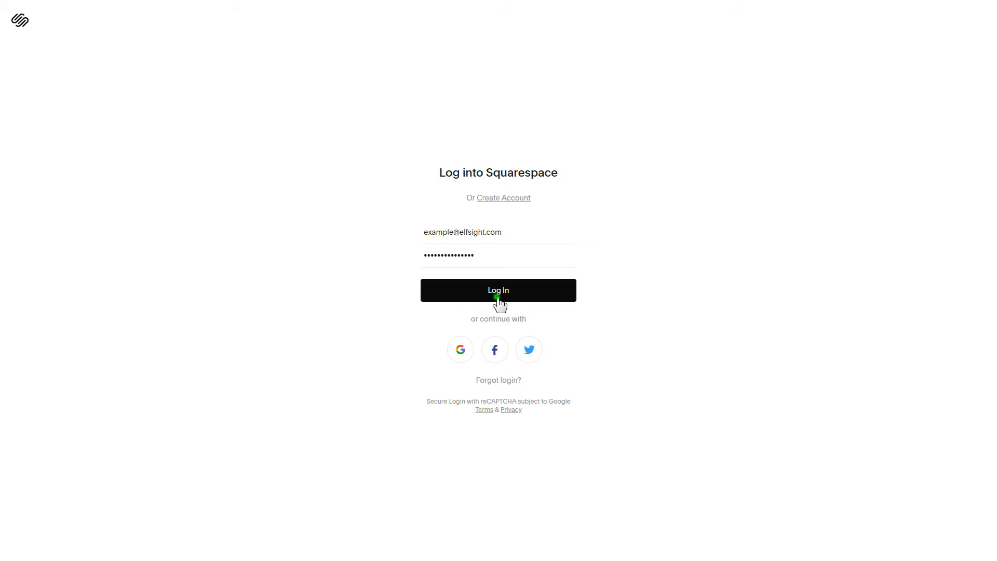
# - Log in to Squarespace with the example email and password
pyautogui.click(497, 290)
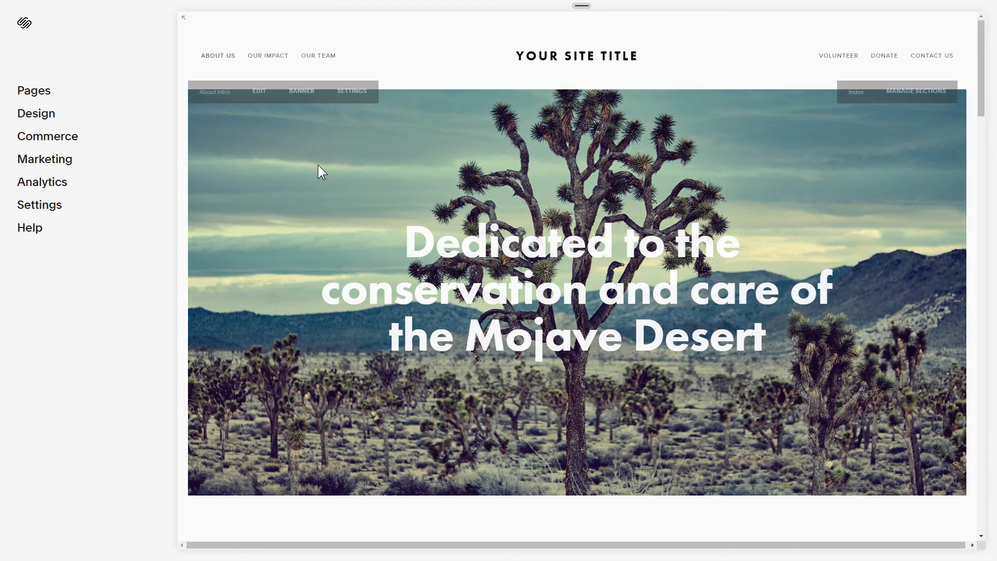
# - Edit the Our Mission And Goals section and insert a Code block below the Mission text
pyautogui.scroll(-3)
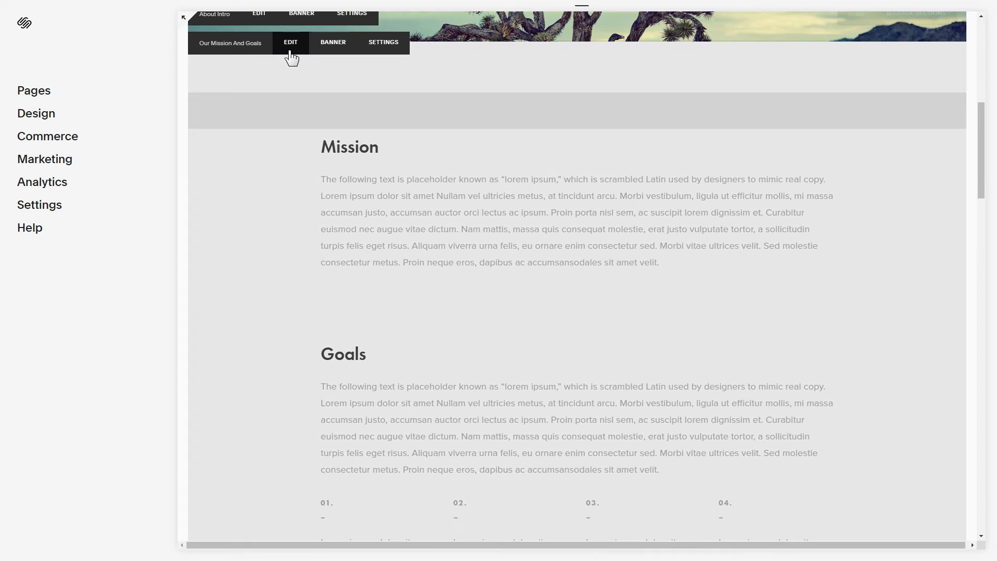
pyautogui.click(289, 42)
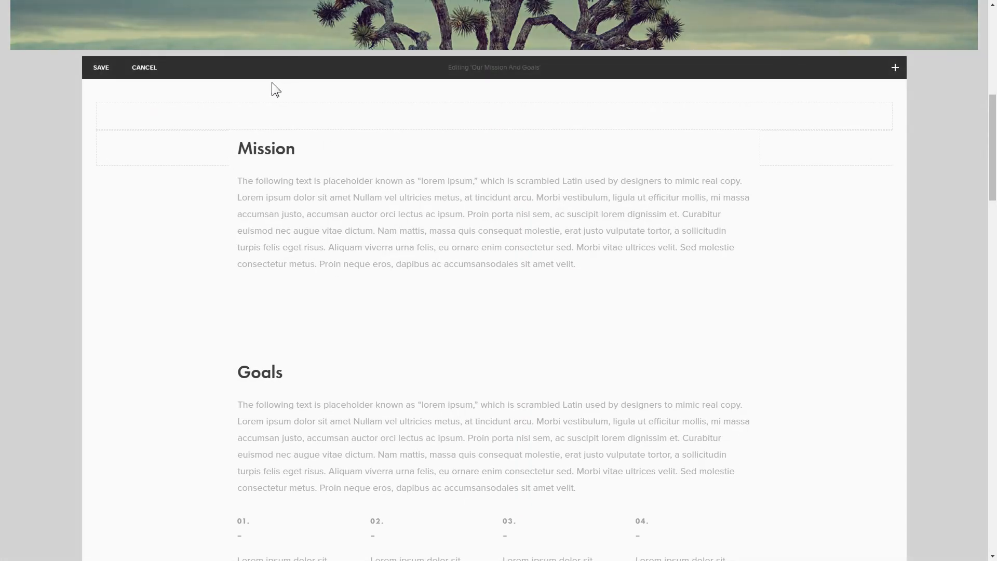
pyautogui.click(227, 281)
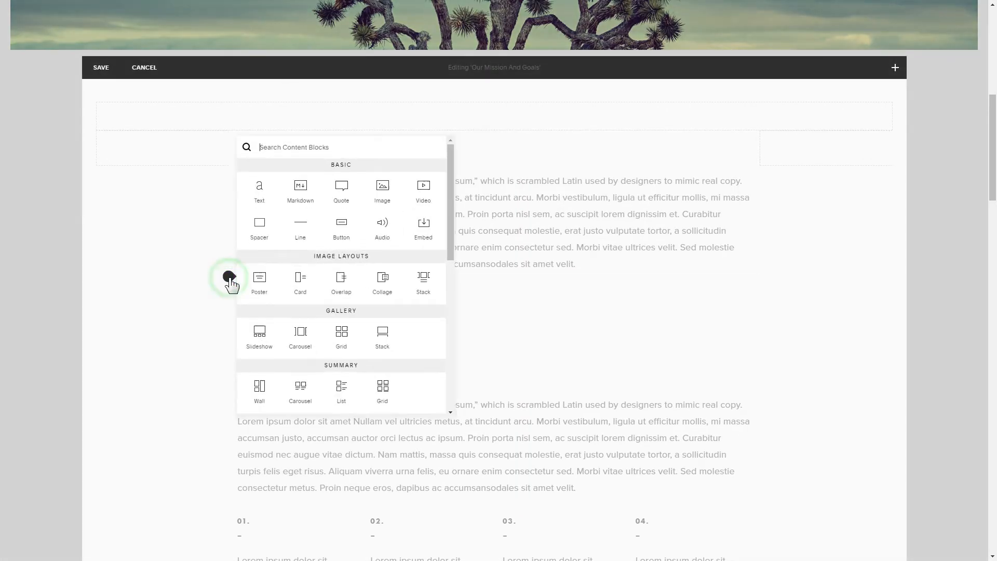
pyautogui.scroll(-3)
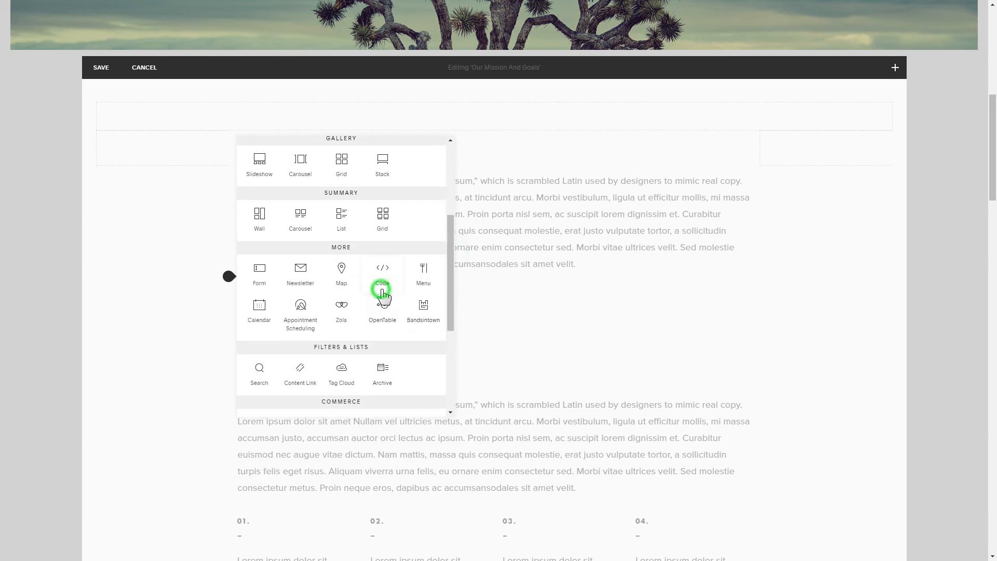
pyautogui.click(382, 273)
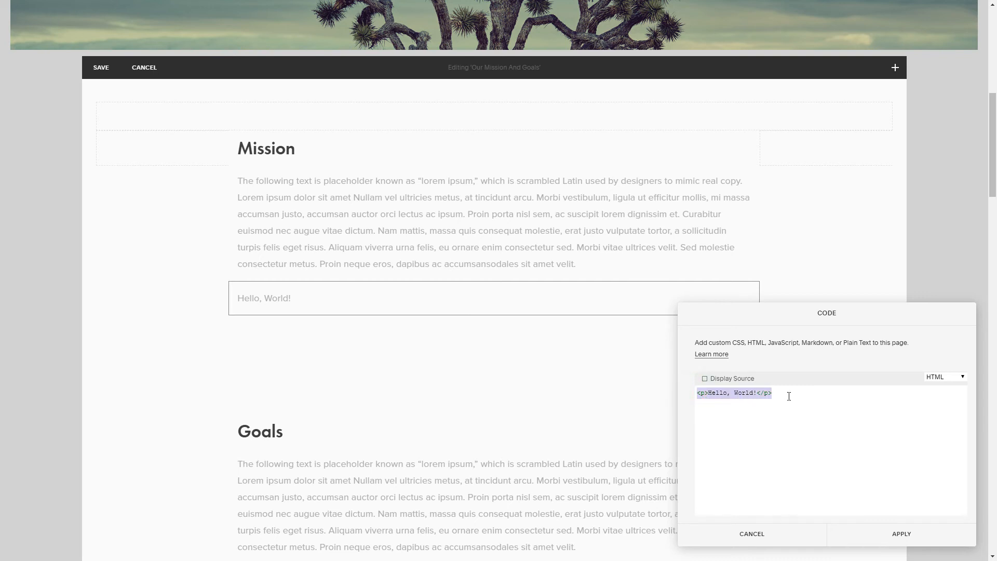
# - Paste the Elfsight embed code over the Hello, World! sample, apply it, and save
pyautogui.rightClick(734, 393)
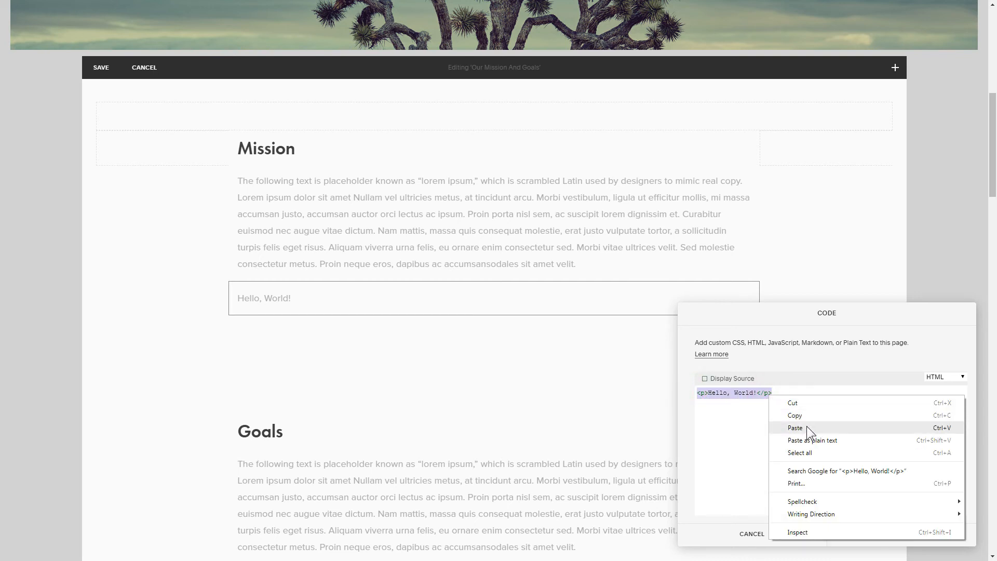
pyautogui.click(793, 428)
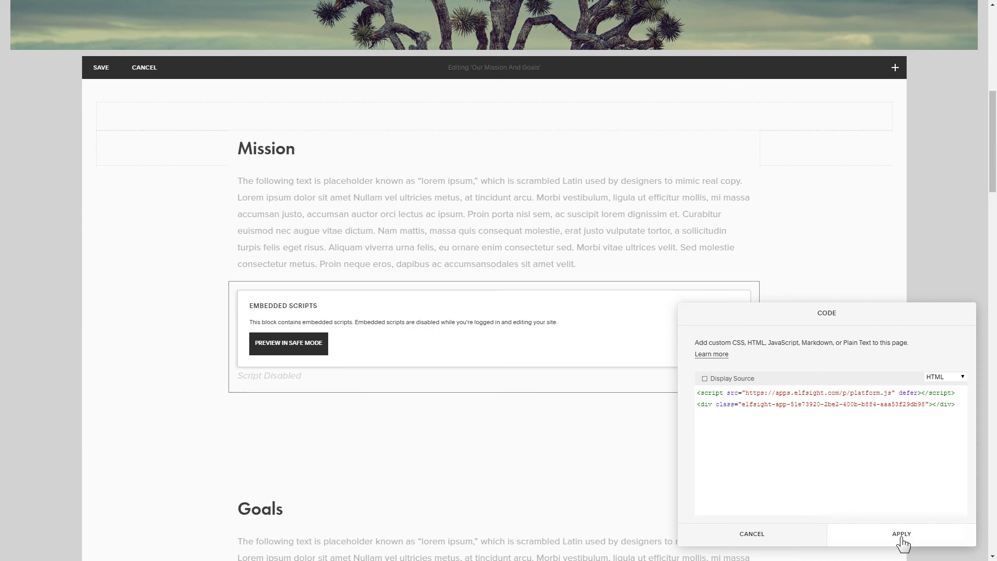
pyautogui.click(900, 534)
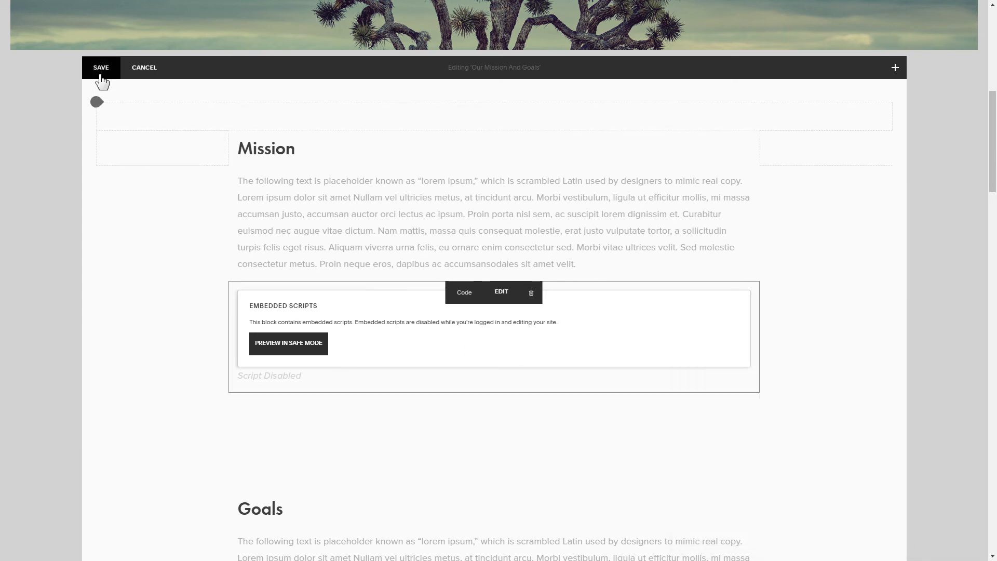
pyautogui.click(100, 68)
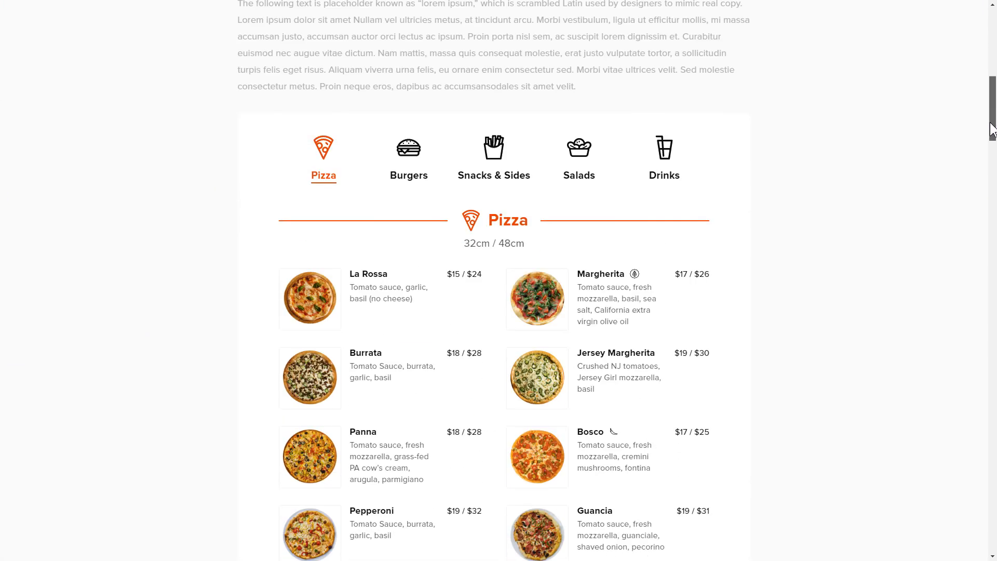
# - View Snacks & Sides, return to Pizza, and step the dish popup to Pepperoni
pyautogui.click(493, 77)
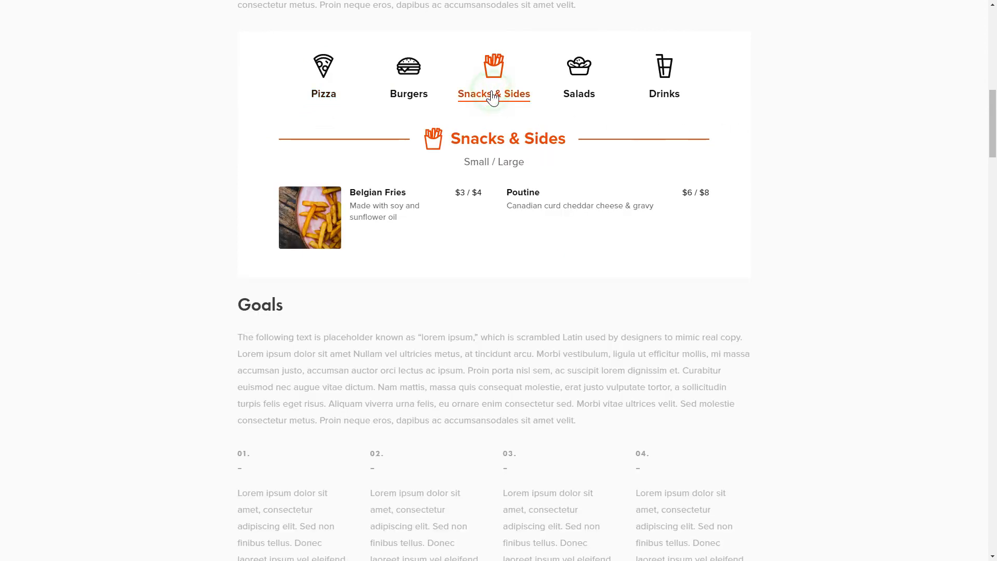
pyautogui.click(409, 76)
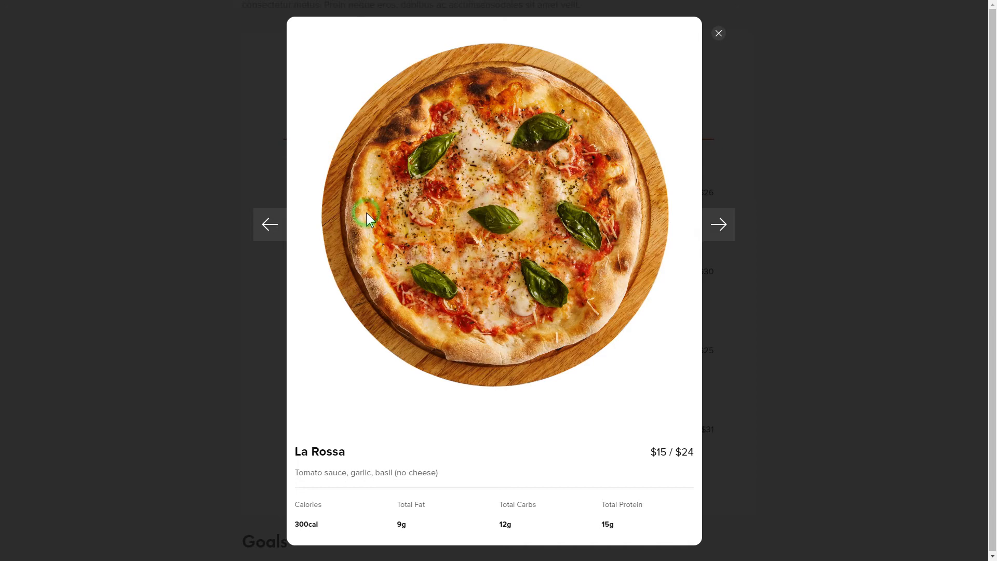
pyautogui.click(269, 224)
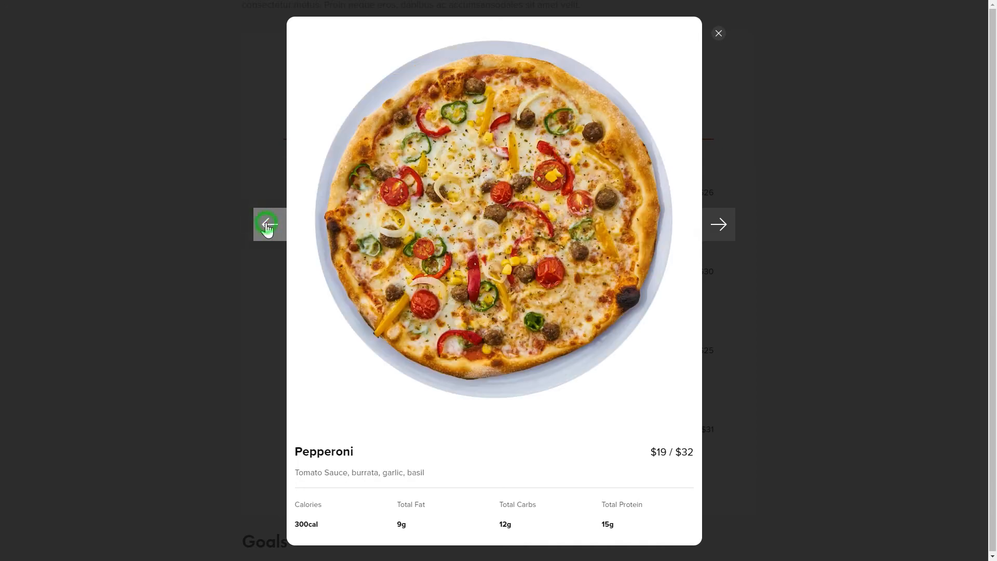